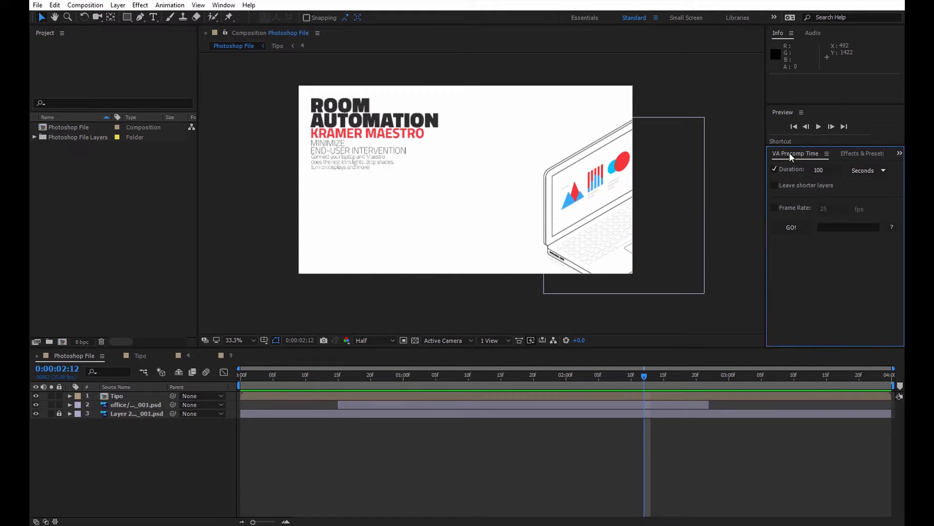
mouse_move(837, 315)
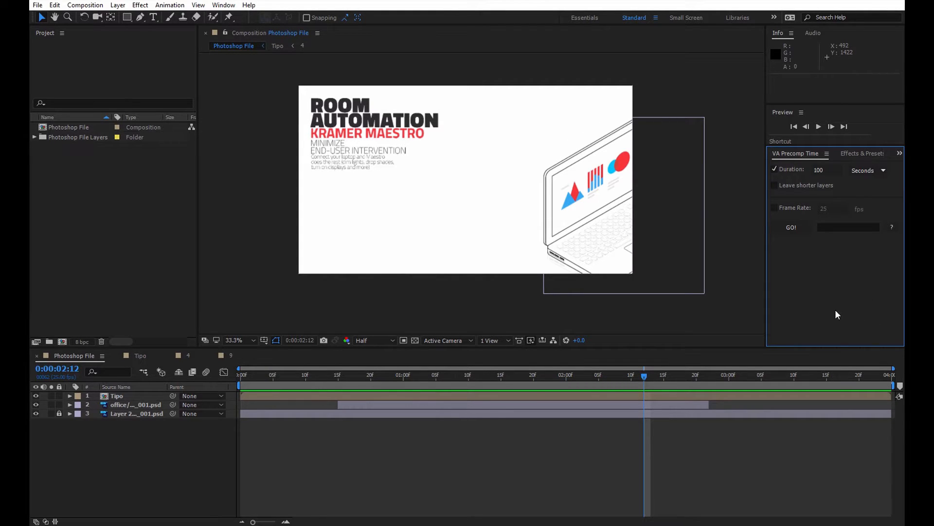
mouse_move(773, 347)
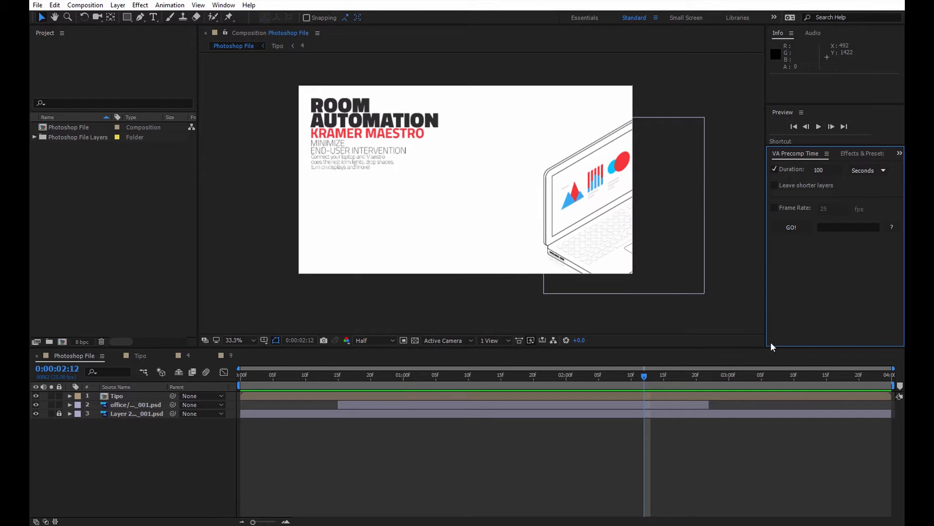
mouse_move(650, 355)
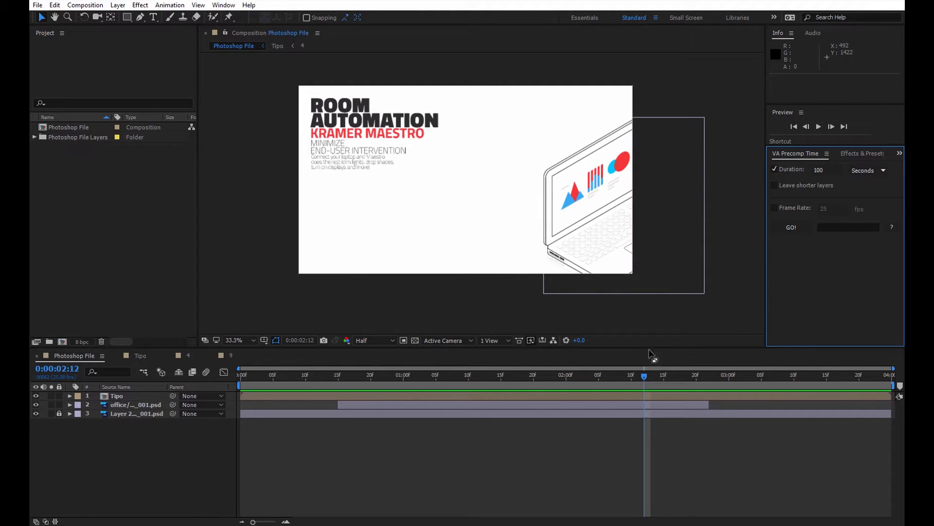
Select the Photoshop File composition in After Effects.
left_click(223, 5)
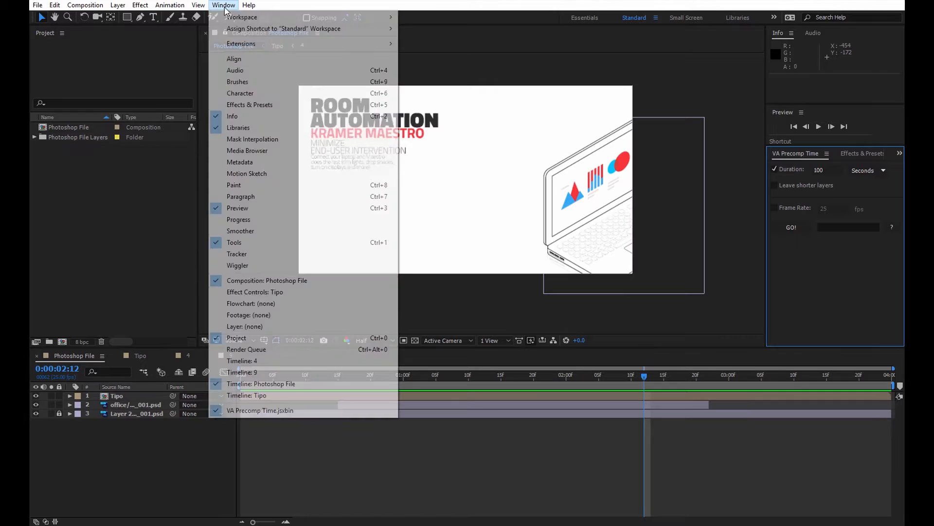
left_click(260, 383)
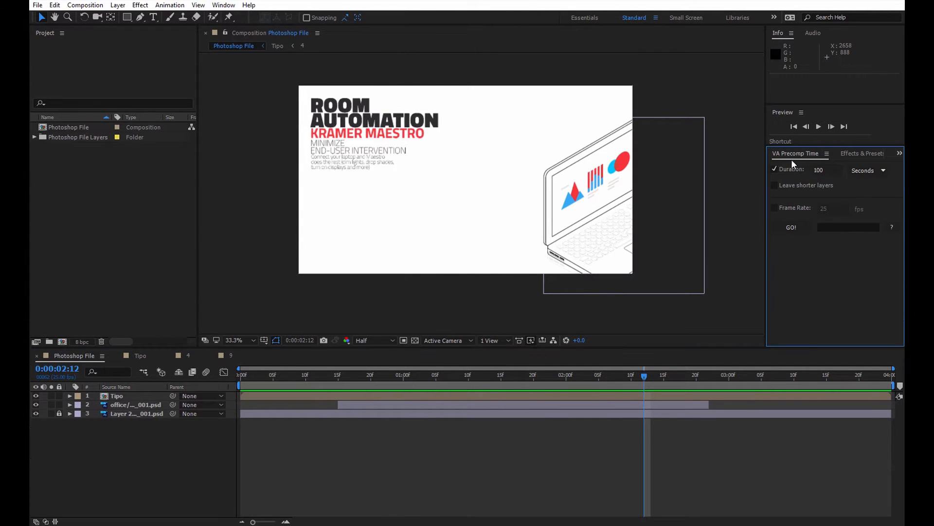
left_click(69, 127)
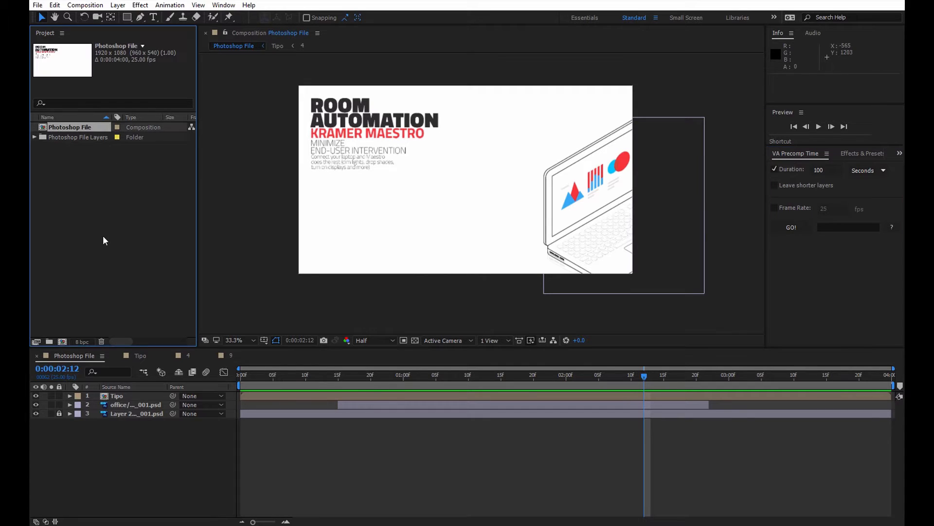
mouse_move(293, 266)
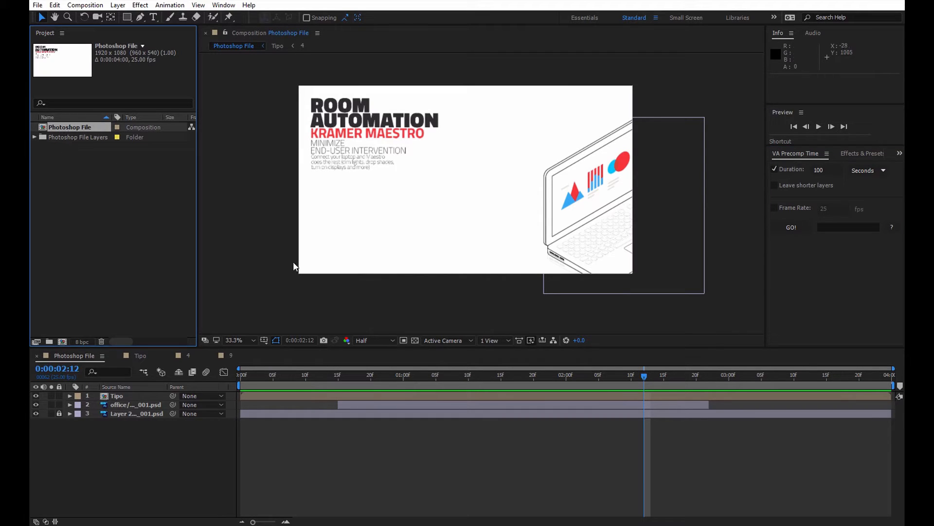
mouse_move(148, 331)
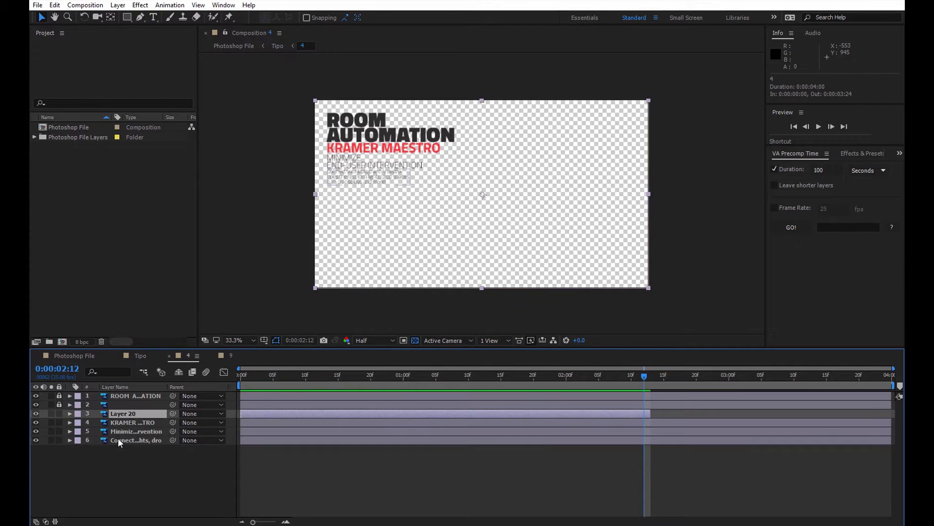
mouse_move(657, 411)
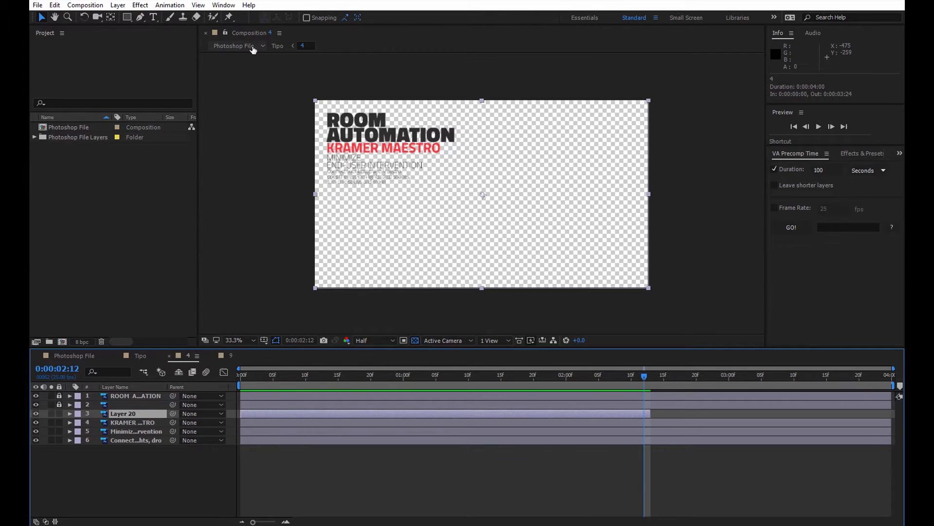
left_click(233, 46)
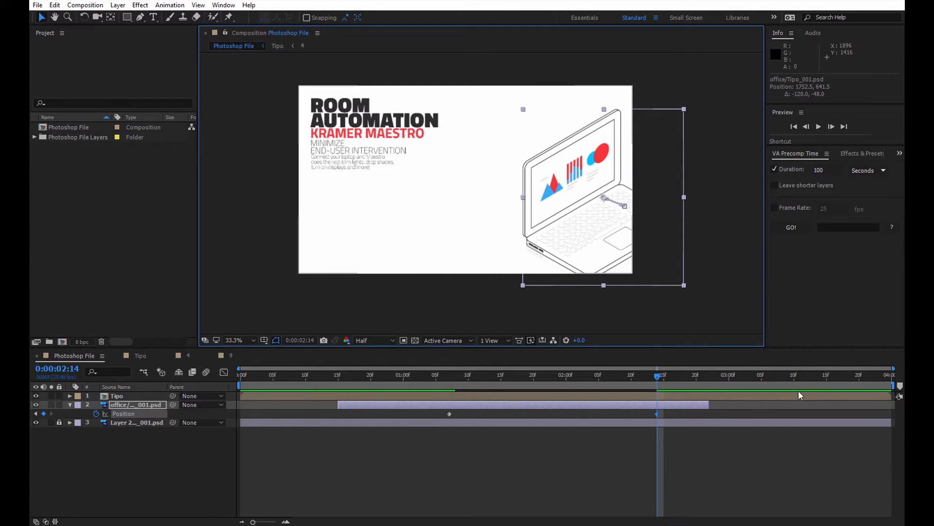
mouse_move(860, 392)
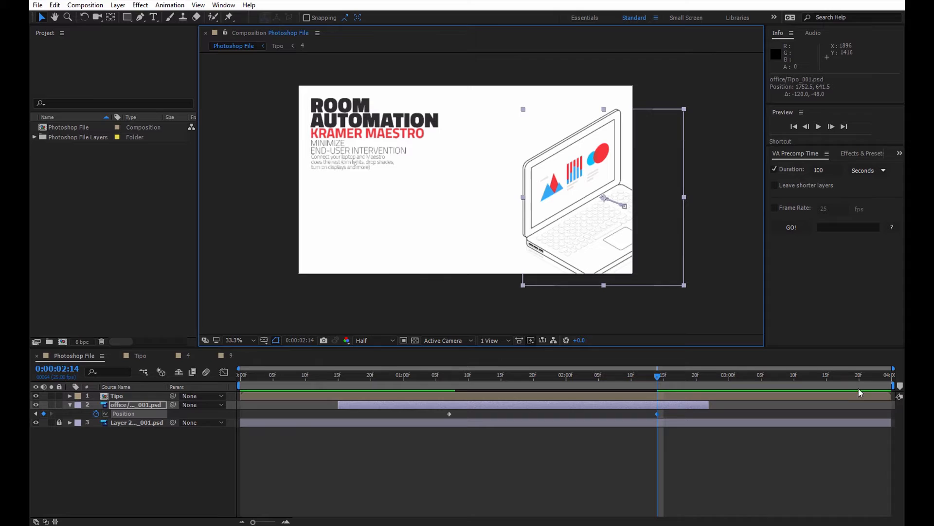
mouse_move(870, 390)
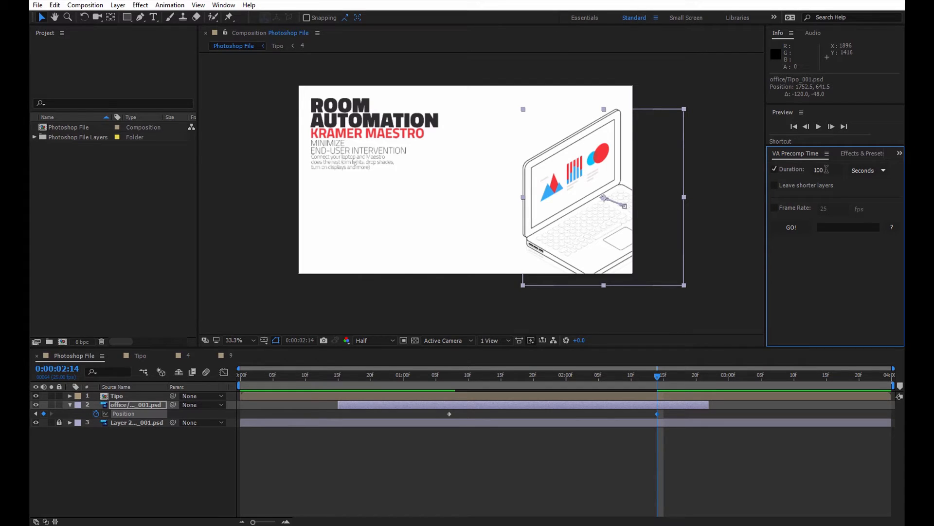
Enter a 10-second duration in VA Precomp Time and apply it to the compositions.
type("10")
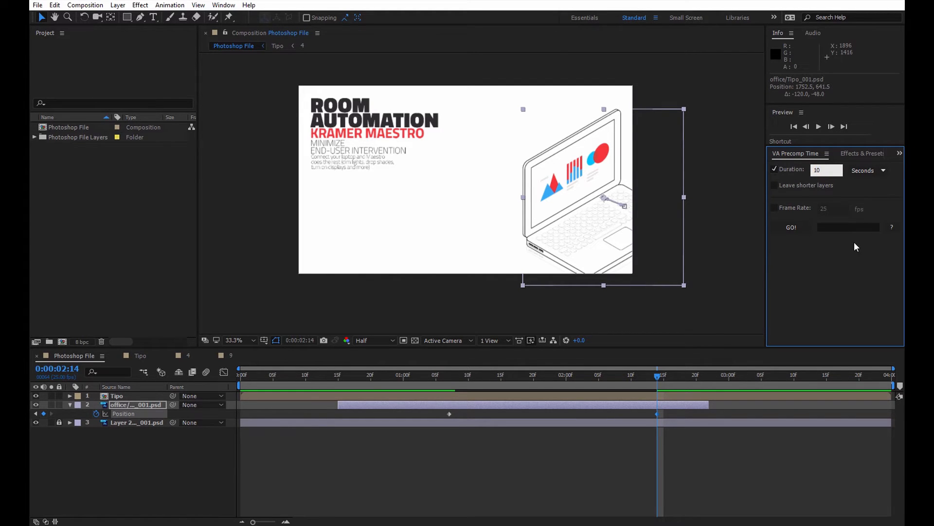
left_click(791, 228)
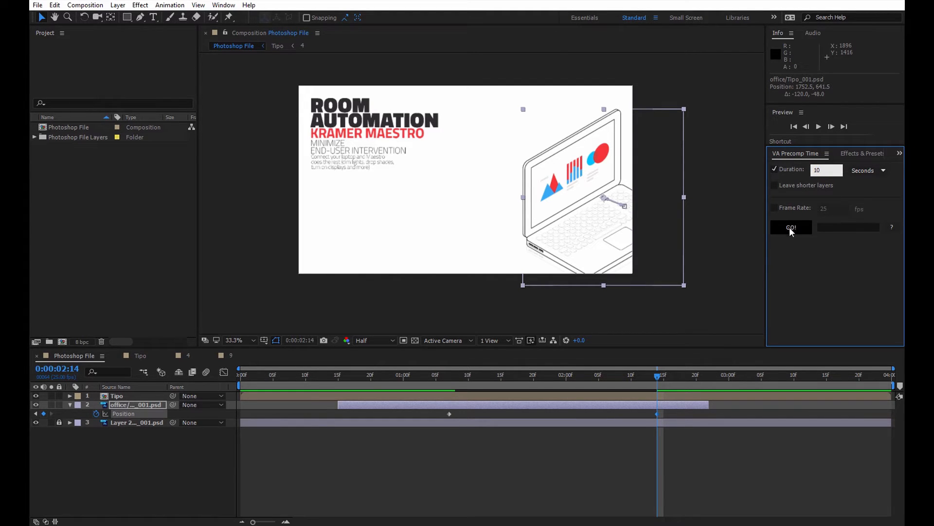
left_click(791, 227)
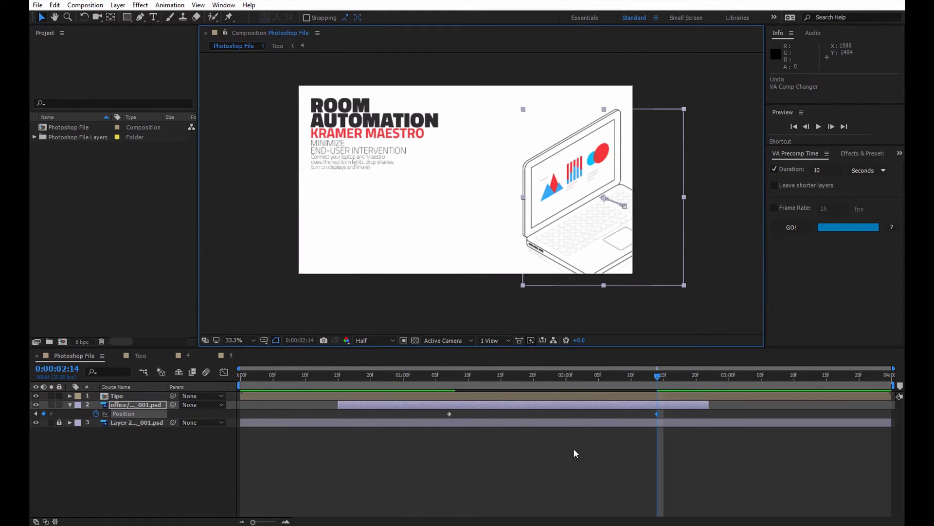
mouse_move(793, 170)
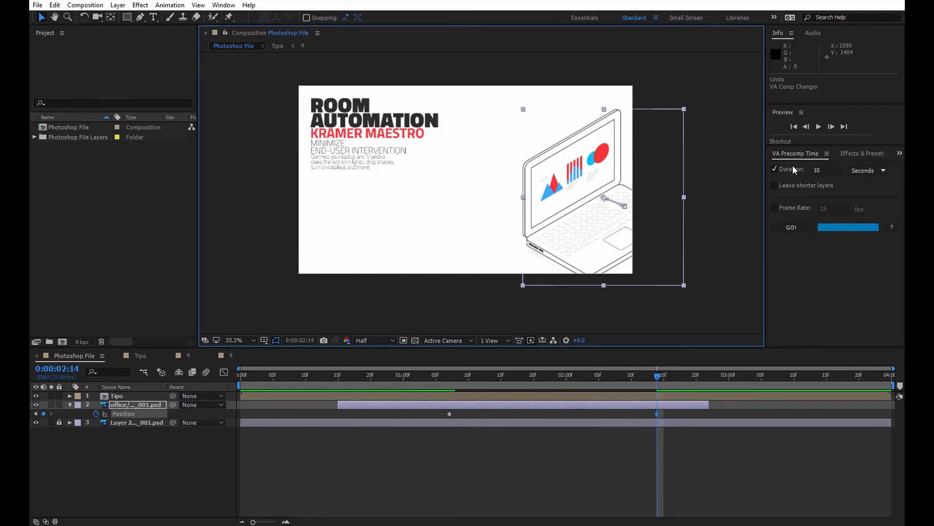
mouse_move(717, 468)
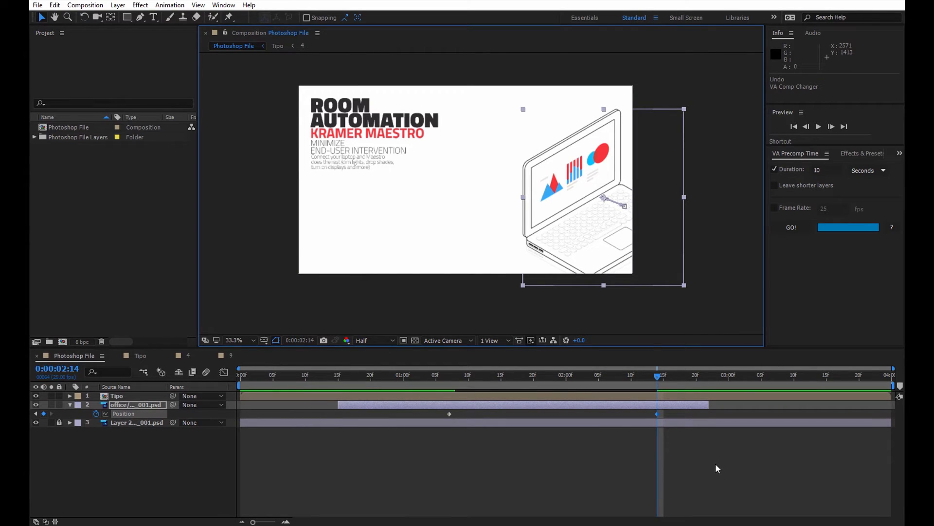
mouse_move(702, 465)
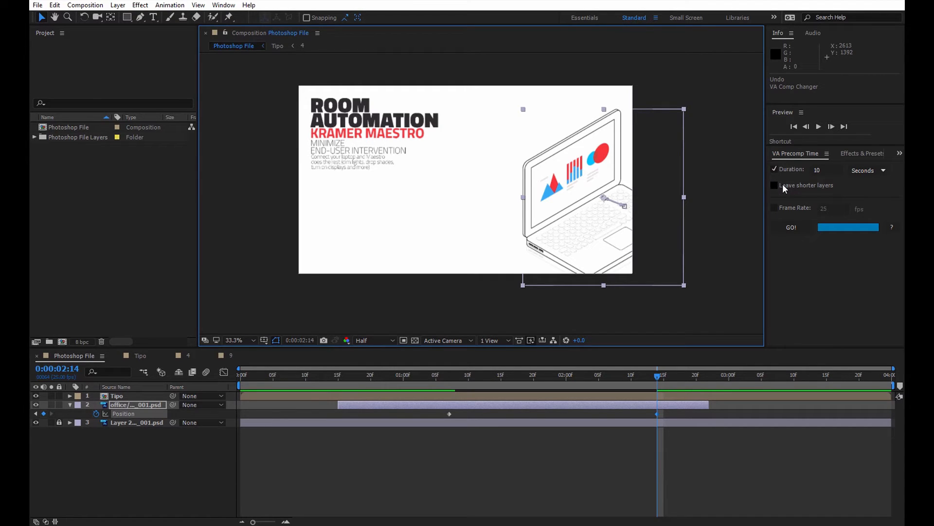
left_click(775, 185)
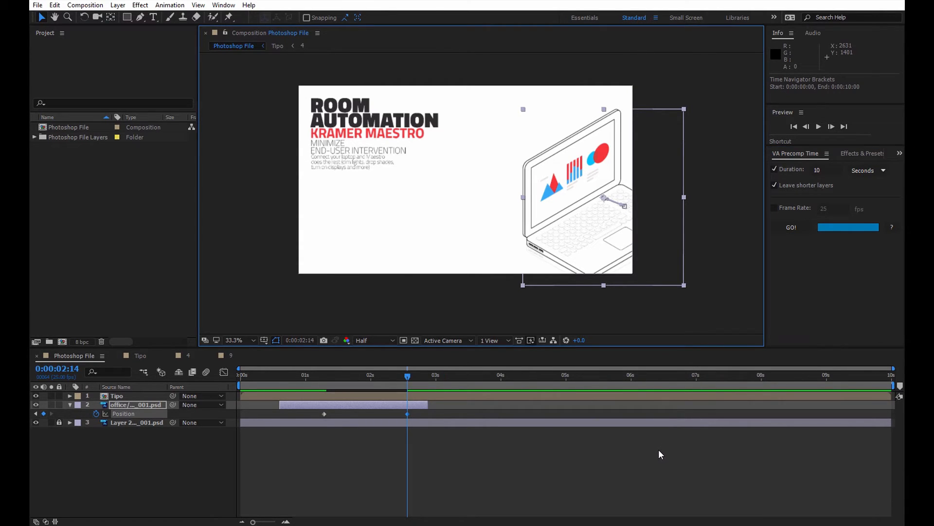
mouse_move(193, 397)
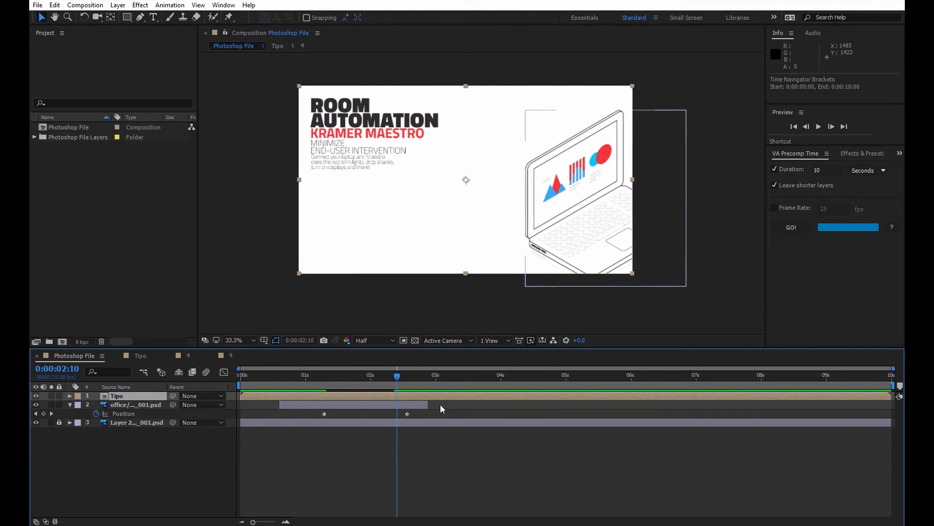
mouse_move(558, 405)
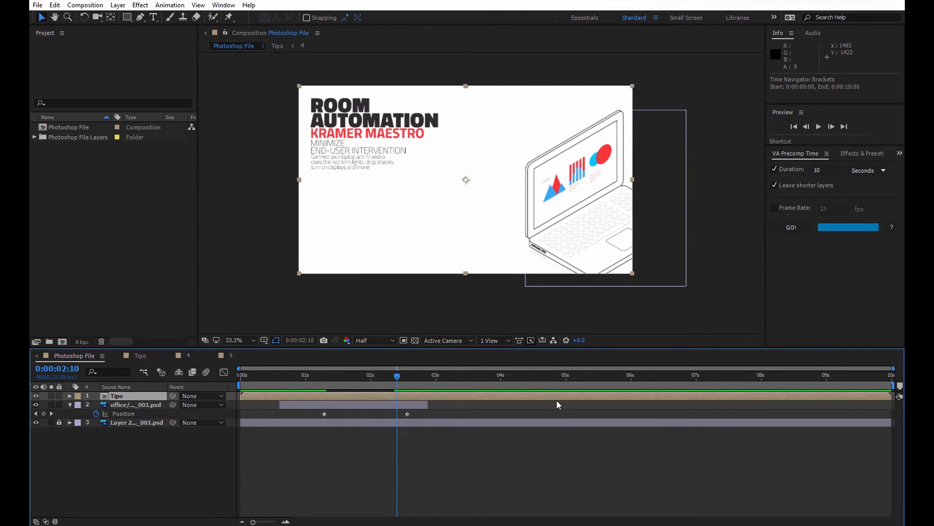
mouse_move(632, 368)
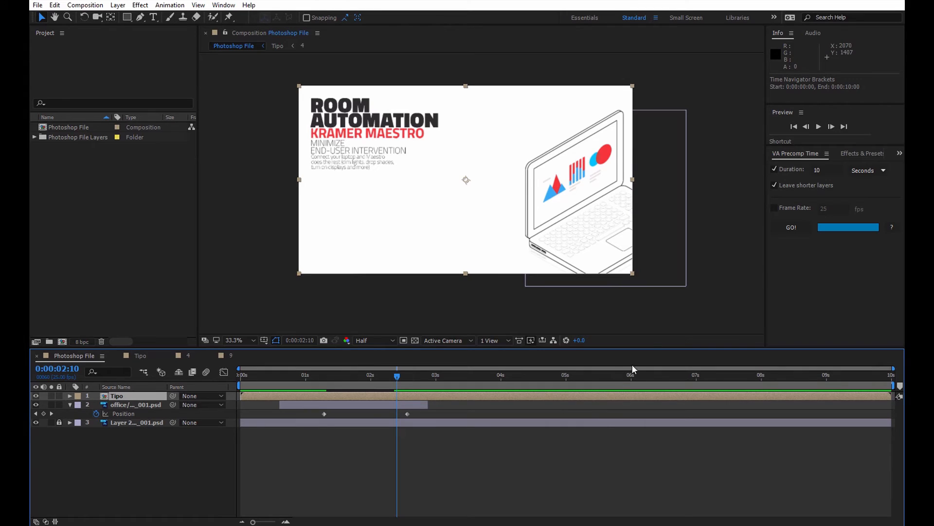
Enable Frame Rate, apply 29.97 fps to all compositions, and open the Tipo nested comp.
left_click(774, 208)
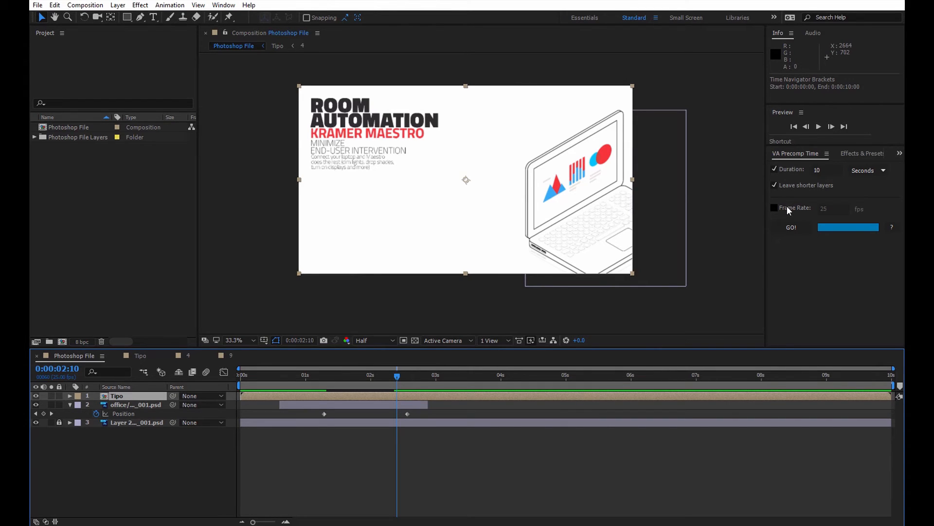
left_click(775, 208)
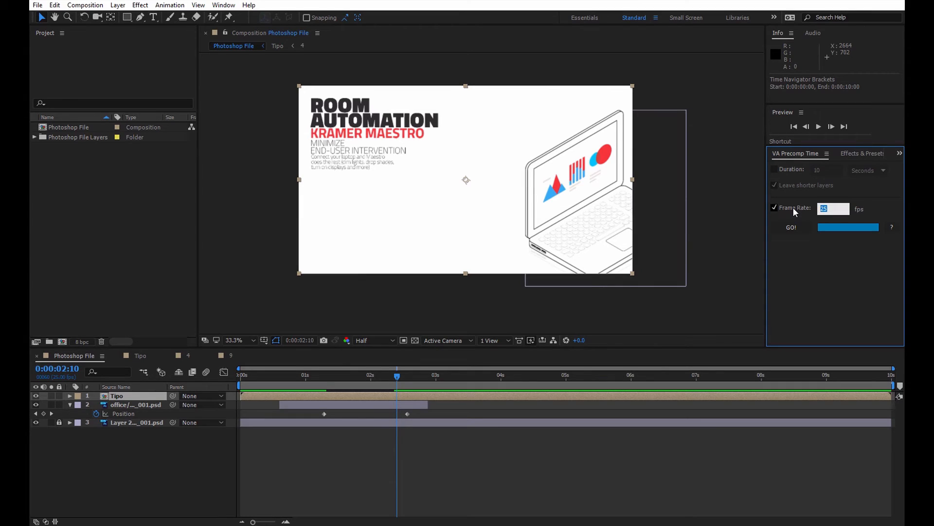
type("29.97")
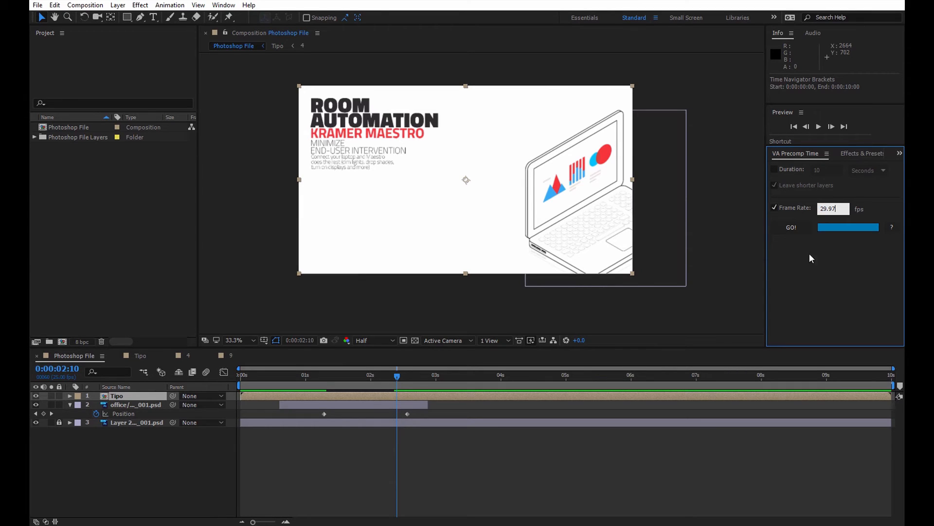
left_click(790, 228)
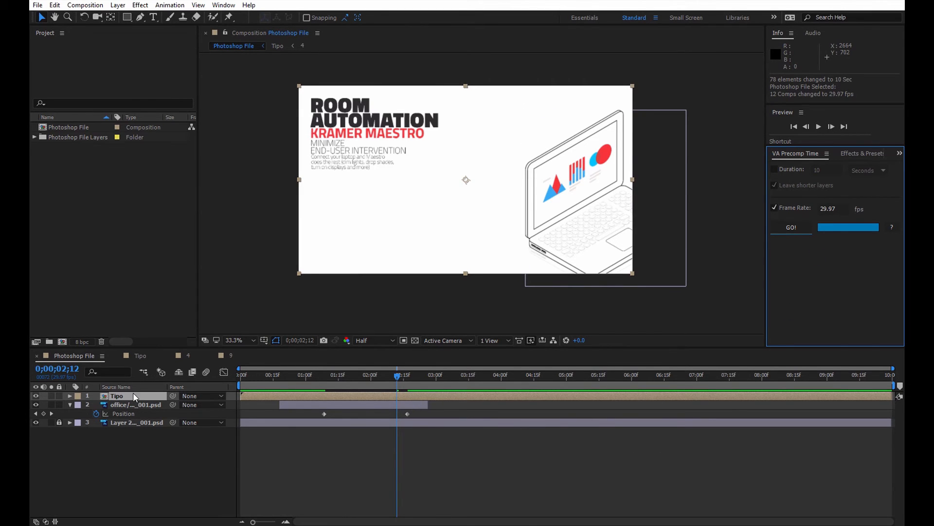
double_click(116, 396)
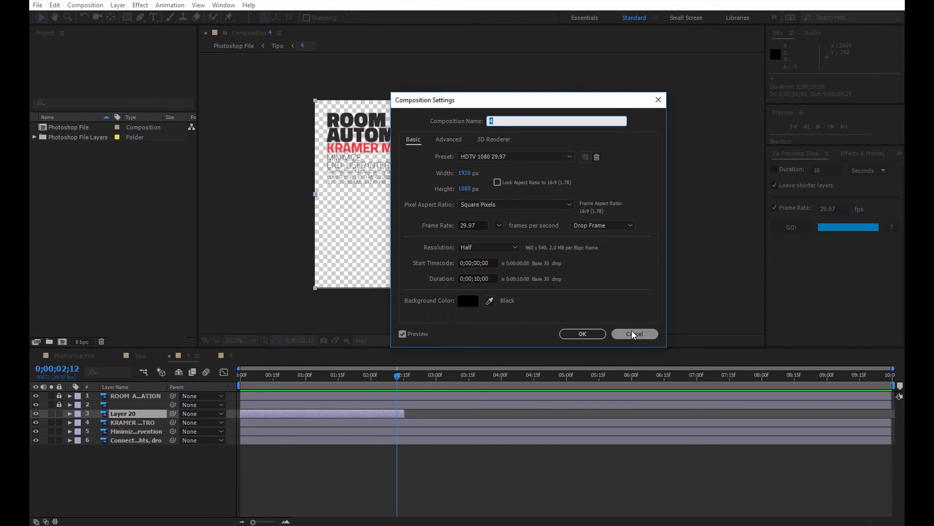
Cancel Composition Settings, apply 30 fps via VA Precomp Time, and scroll the browser page.
left_click(634, 333)
type("30")
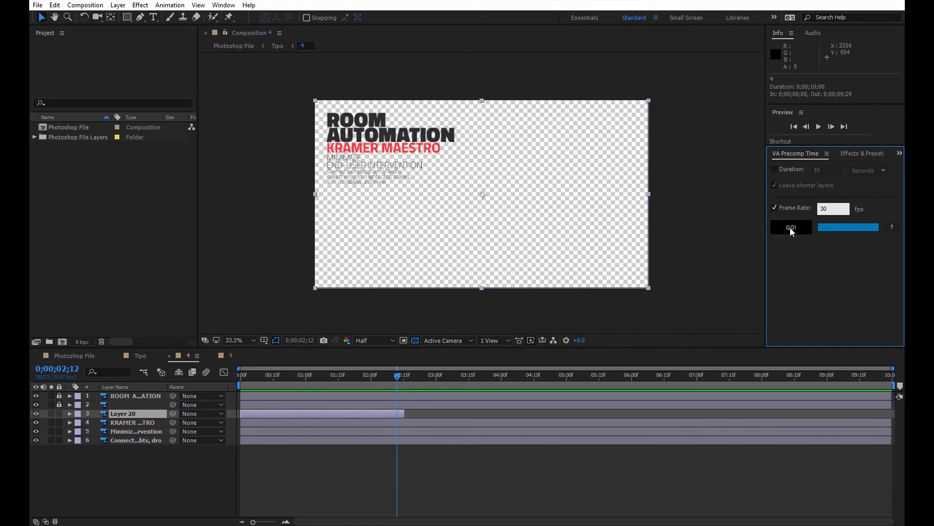
left_click(791, 227)
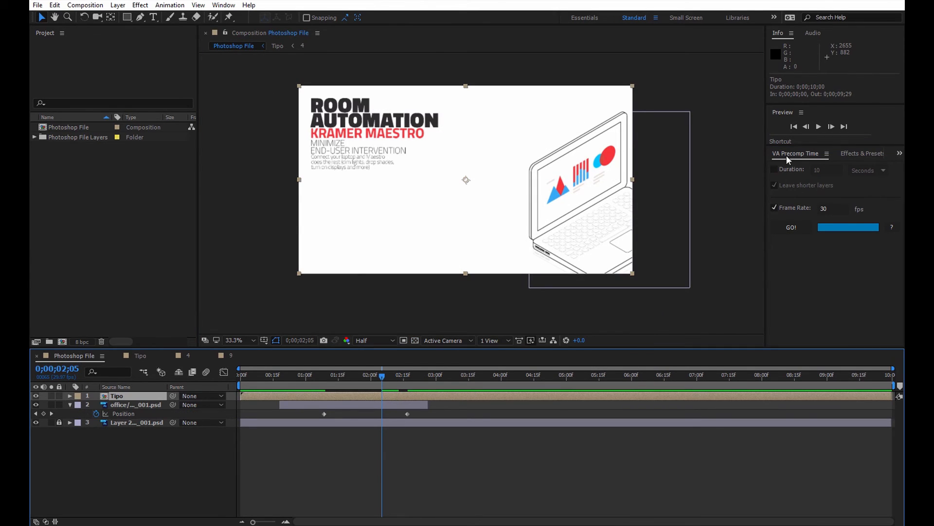
mouse_move(791, 156)
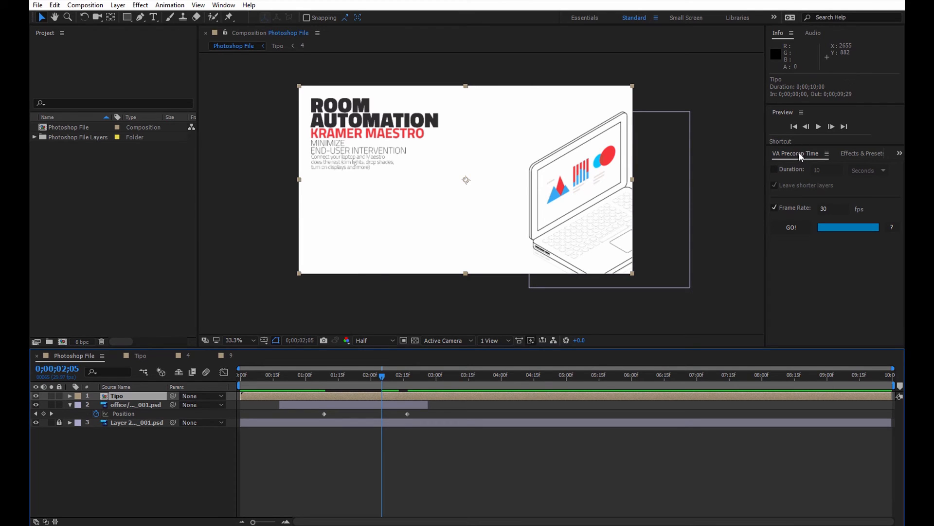
mouse_move(714, 249)
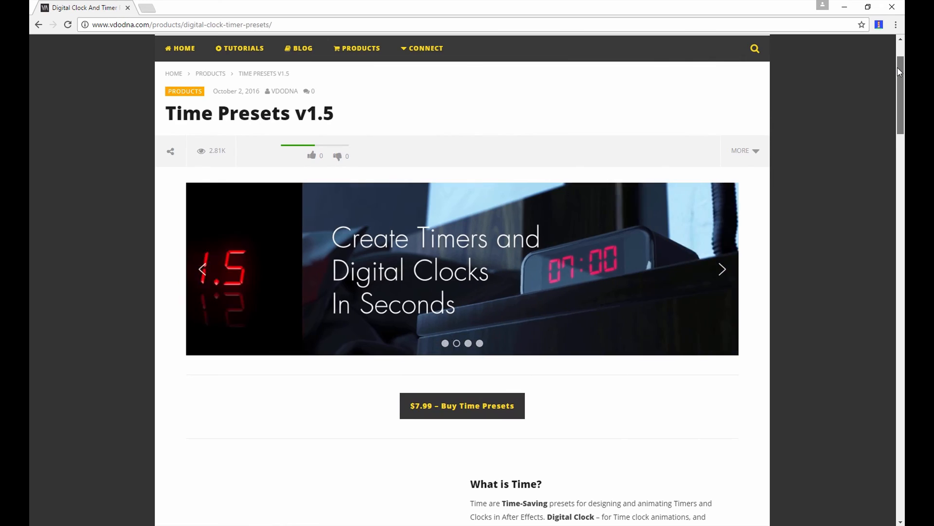
scroll("down", 3)
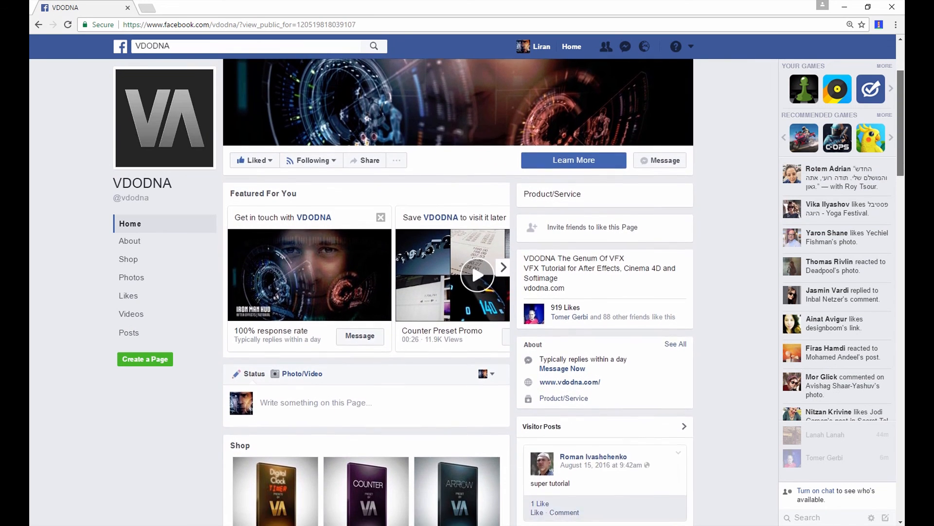
Scroll through VDODNA's Facebook page past its shop, photos and videos.
scroll("down", 3)
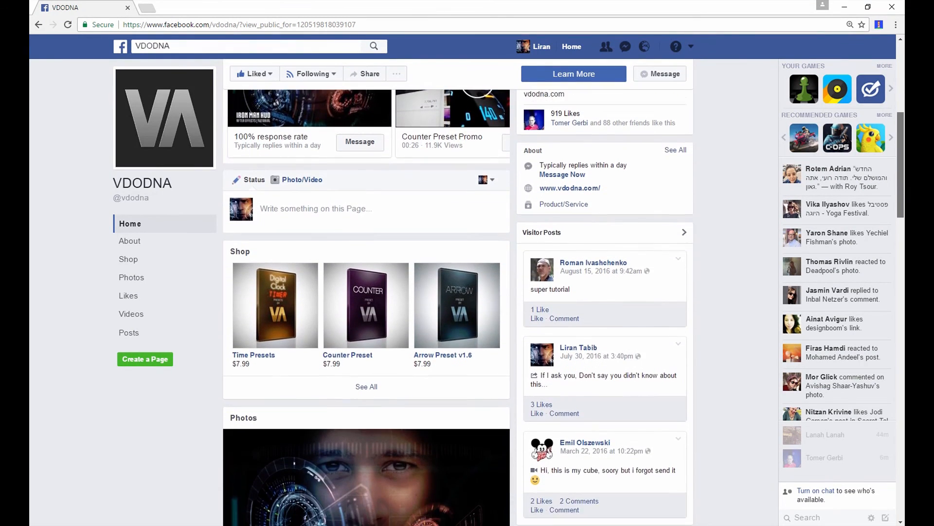
scroll("down", 3)
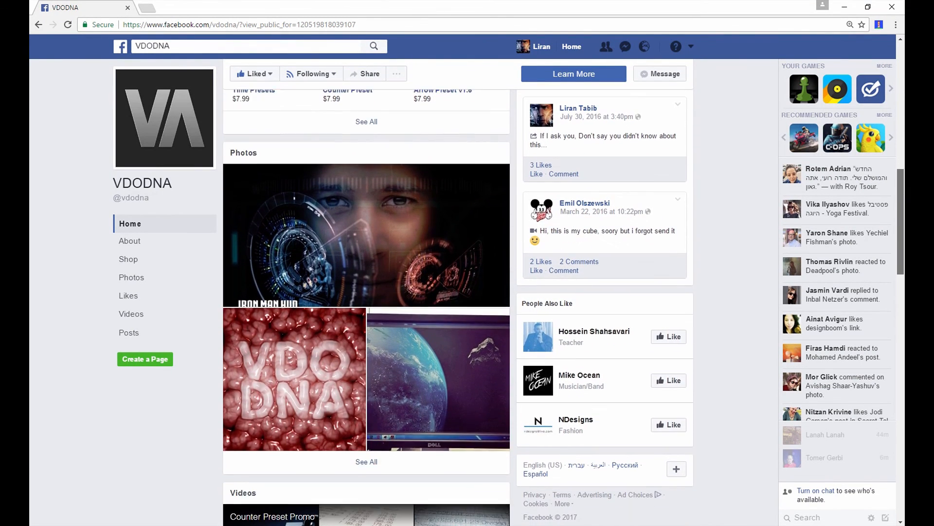
scroll("down", 3)
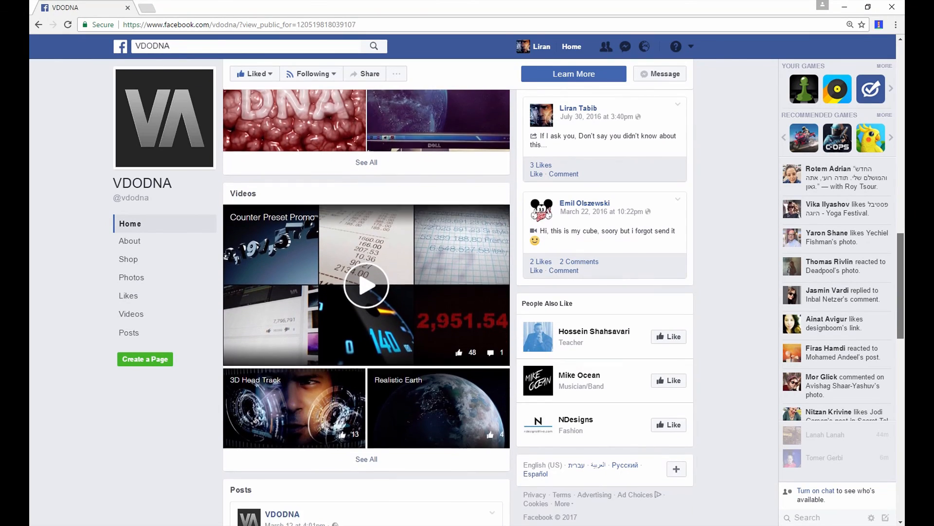
scroll("down", 3)
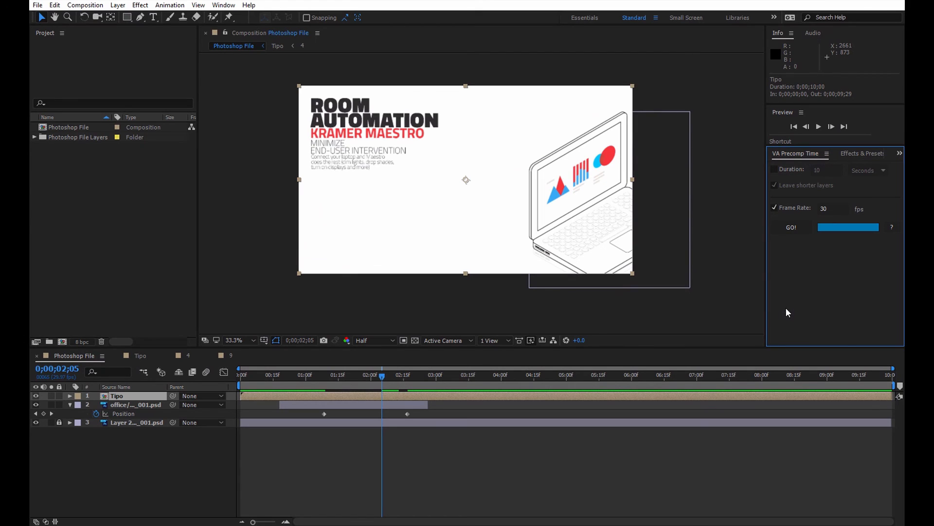
mouse_move(804, 321)
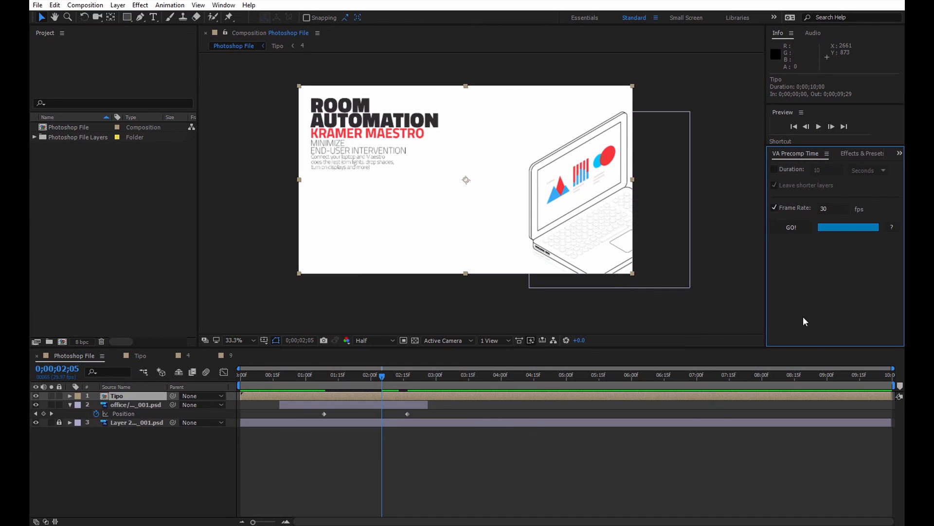